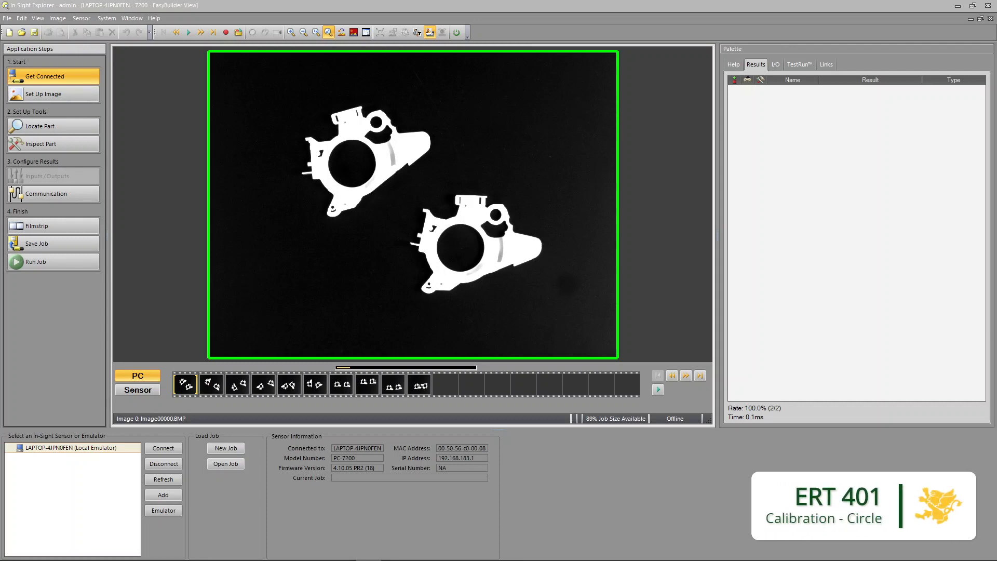
mouse_move(261, 78)
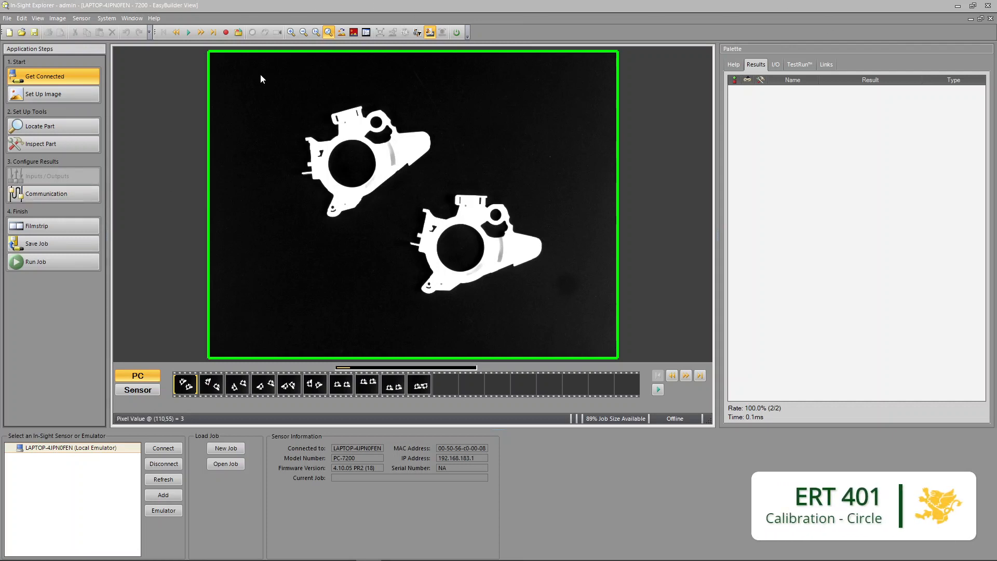
Add a PatMax Pattern locator with its model region on the lower part and name it FindPart.
click(200, 32)
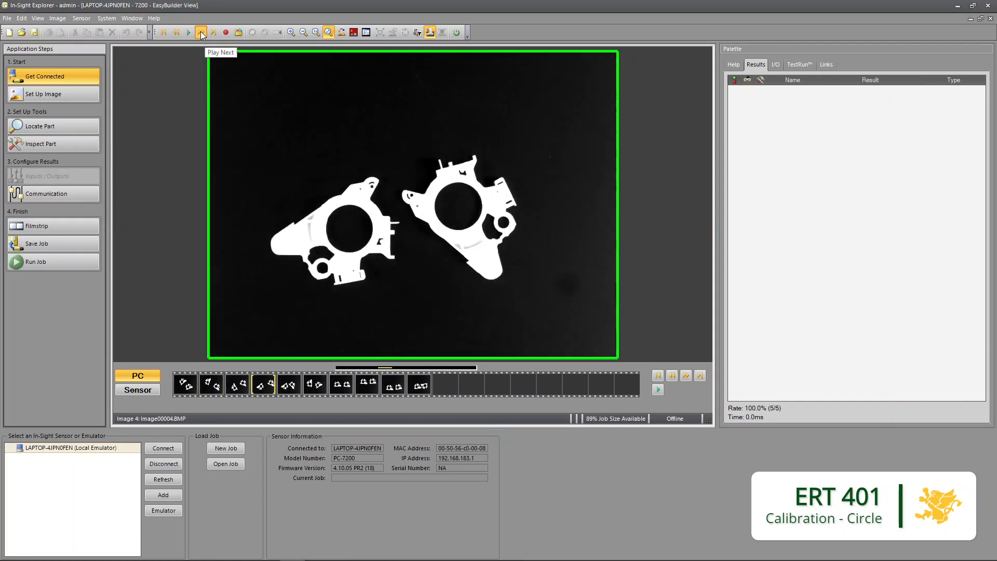
click(201, 32)
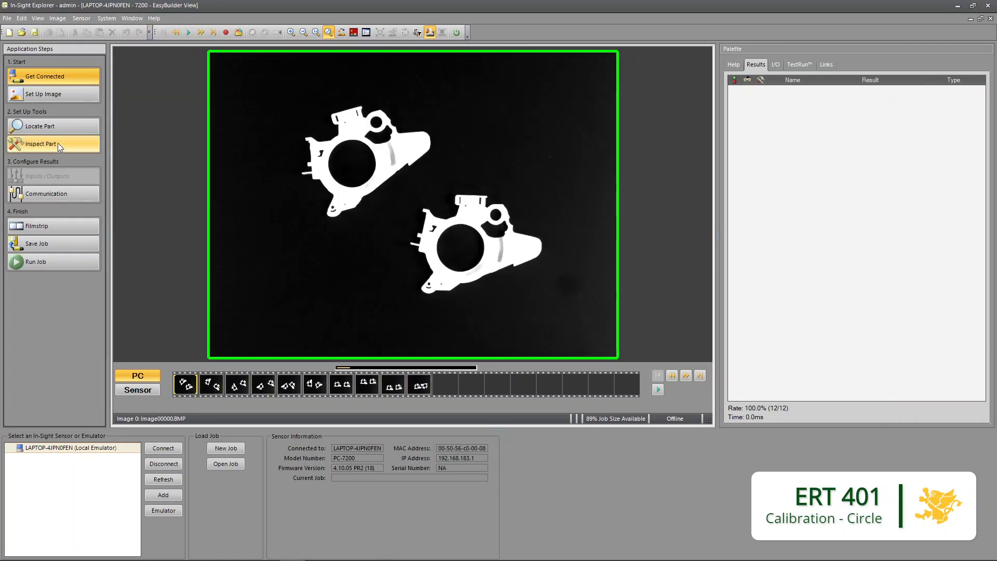
click(41, 126)
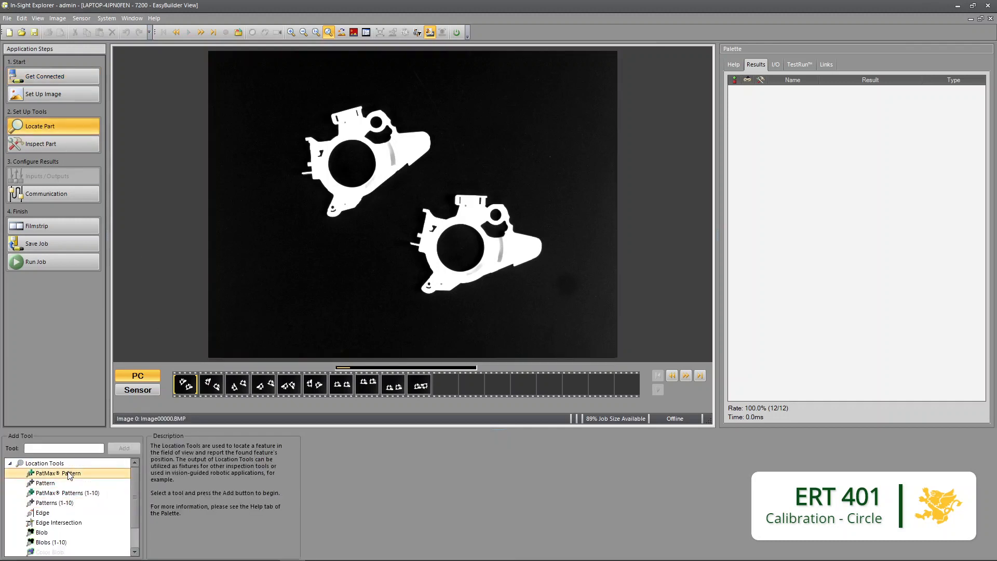
click(123, 447)
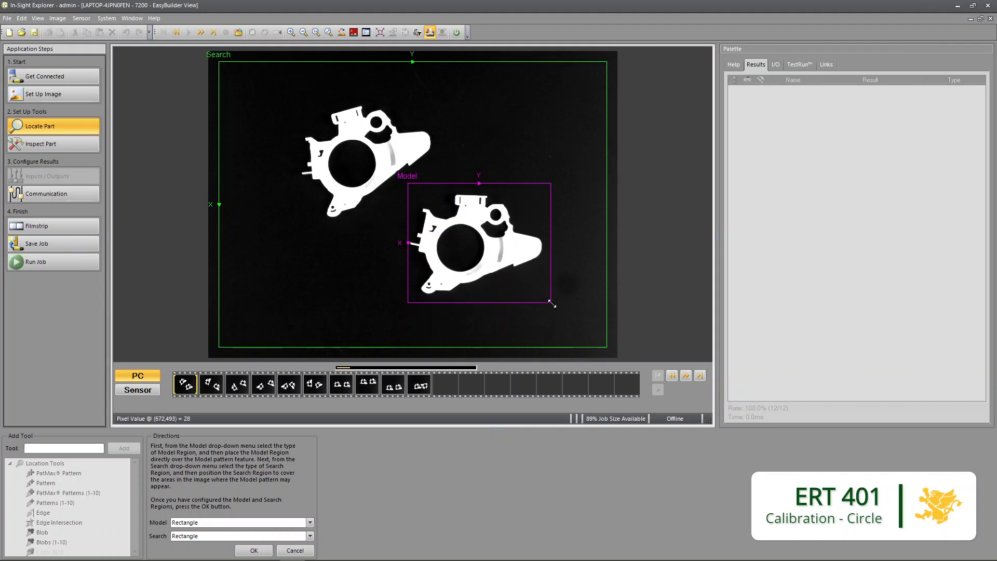
click(253, 551)
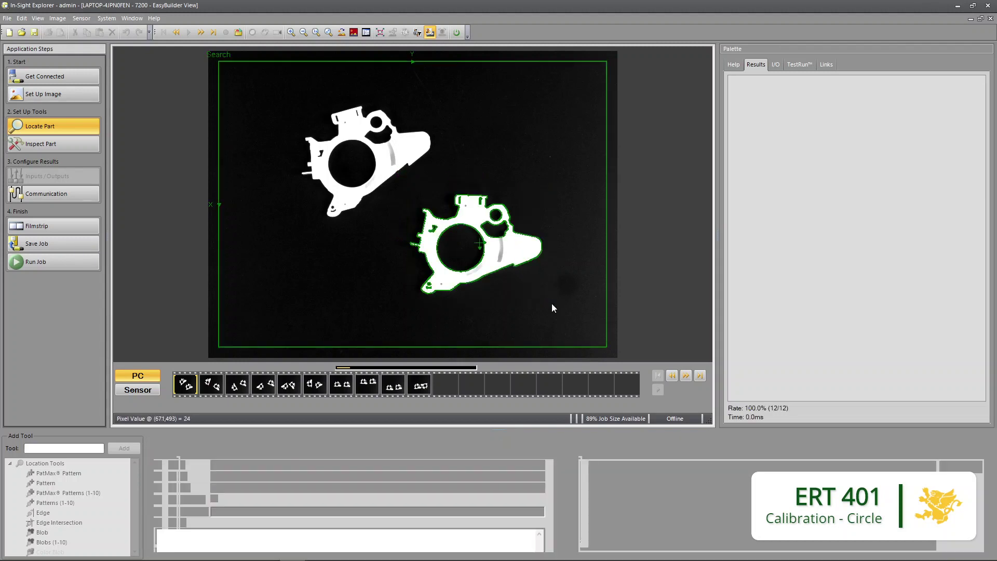
click(123, 448)
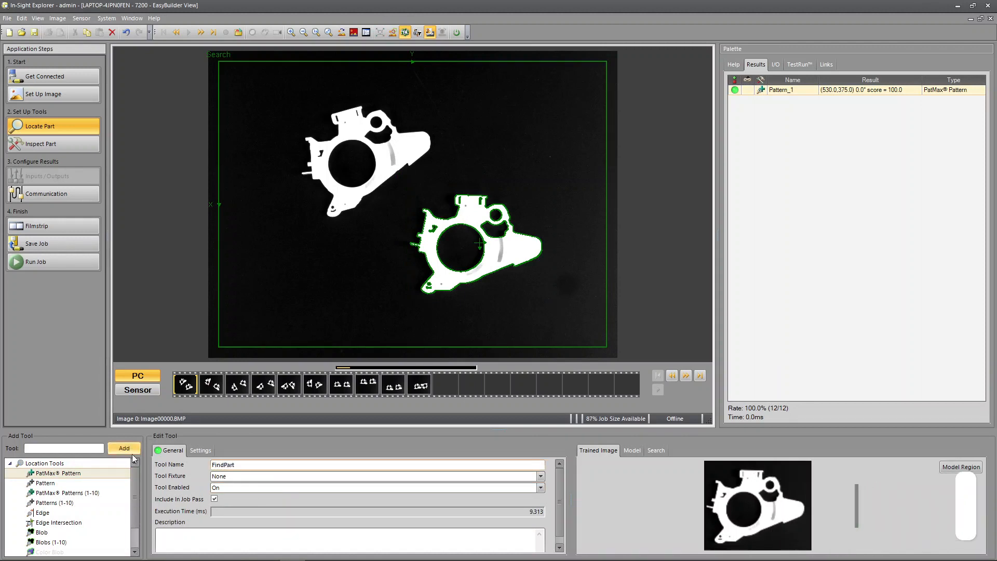
Set FindPart's Rotation Tolerance to 180 and verify it finds rotated parts across the sample images.
click(201, 450)
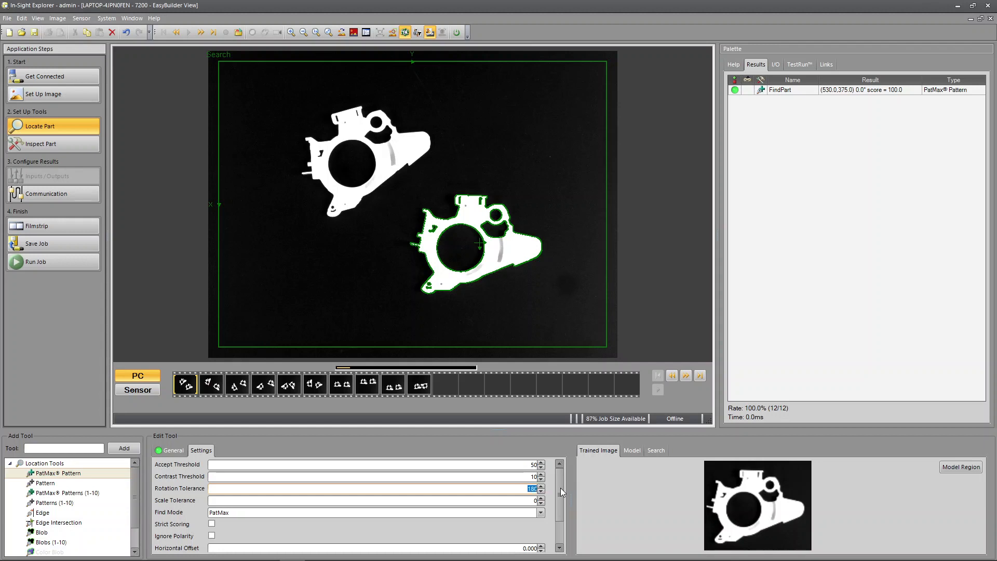
click(200, 32)
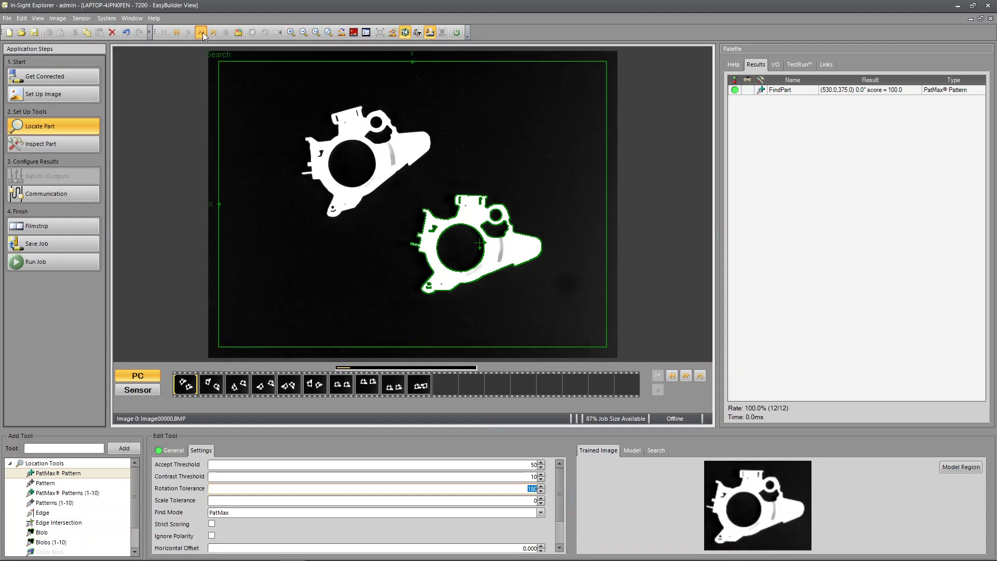
click(200, 33)
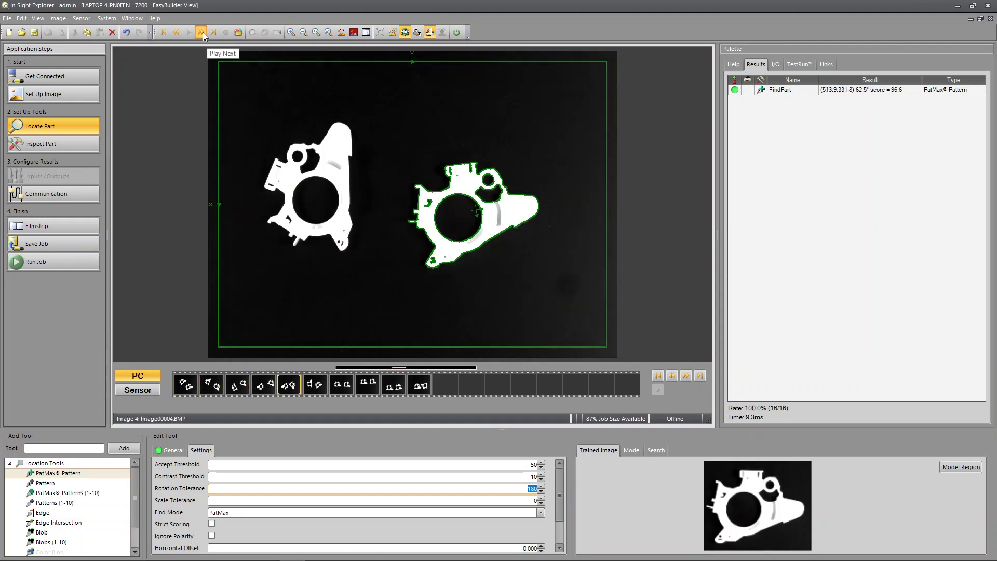
click(201, 32)
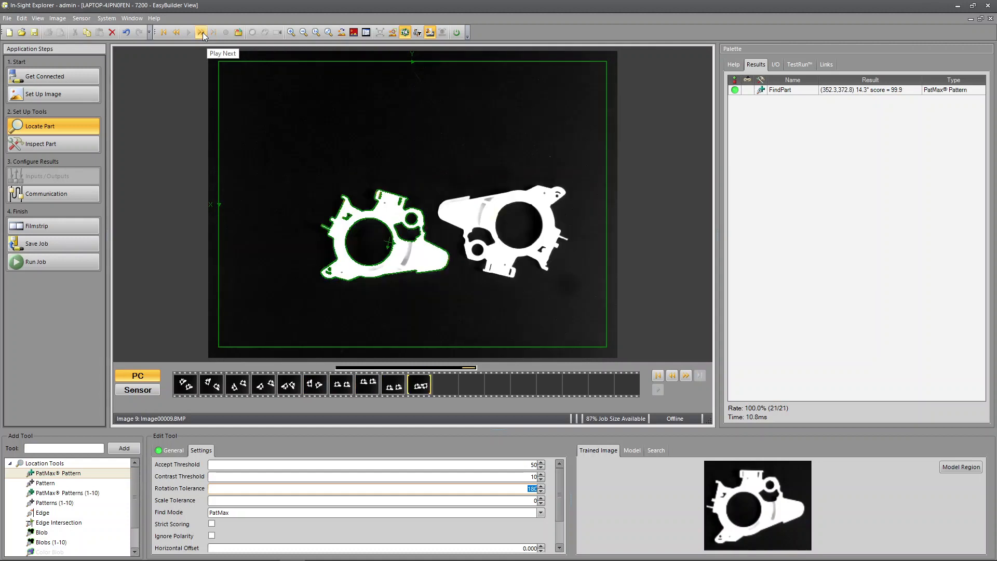
click(201, 32)
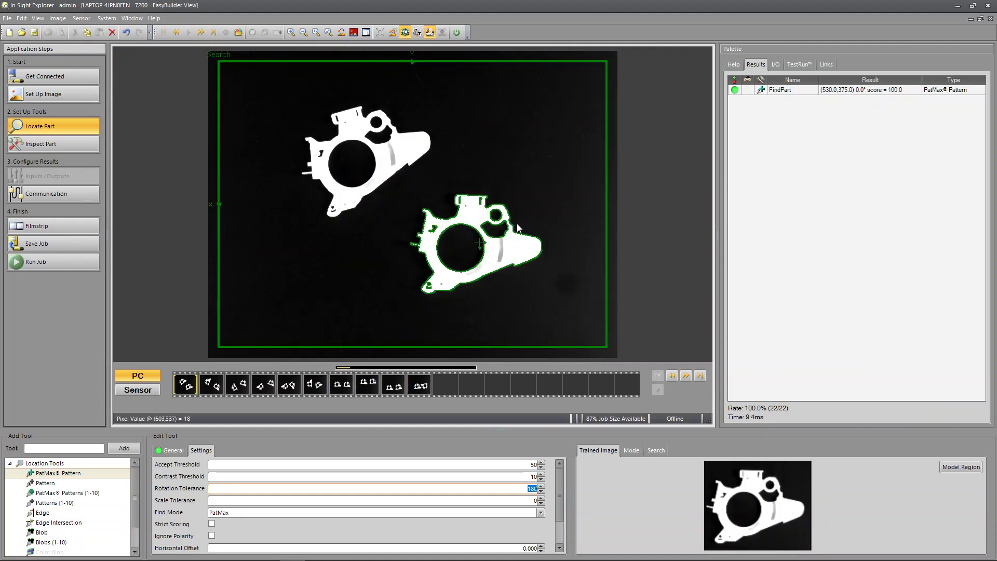
mouse_move(489, 204)
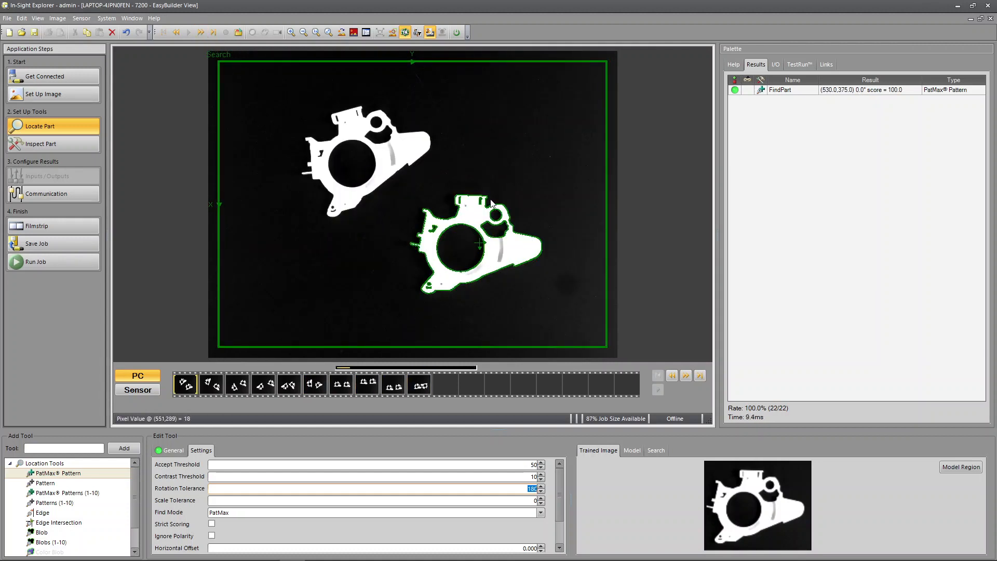
Add a Distance measurement between two edges on the lower part's top tab, reading 59.785 pixels.
click(42, 143)
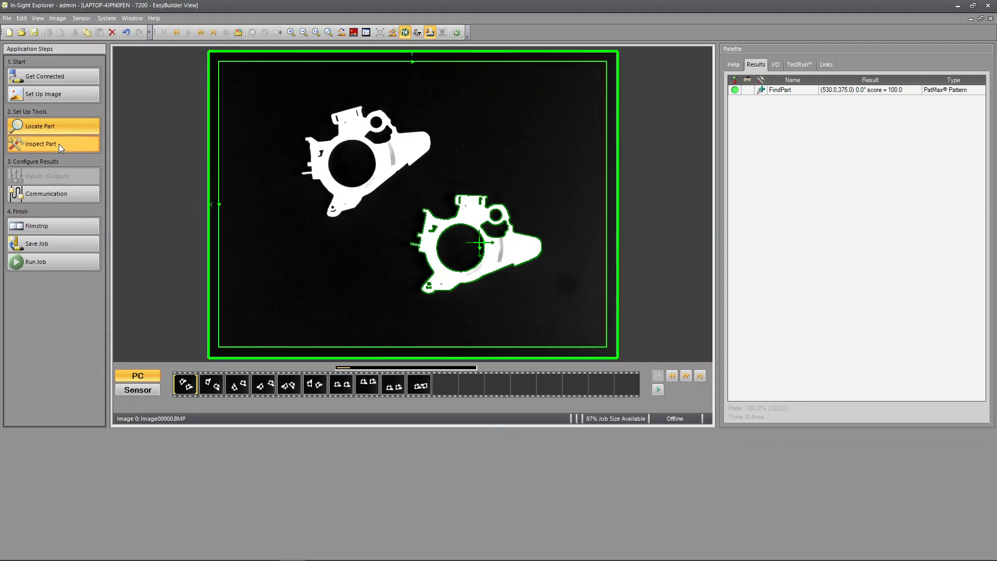
click(41, 143)
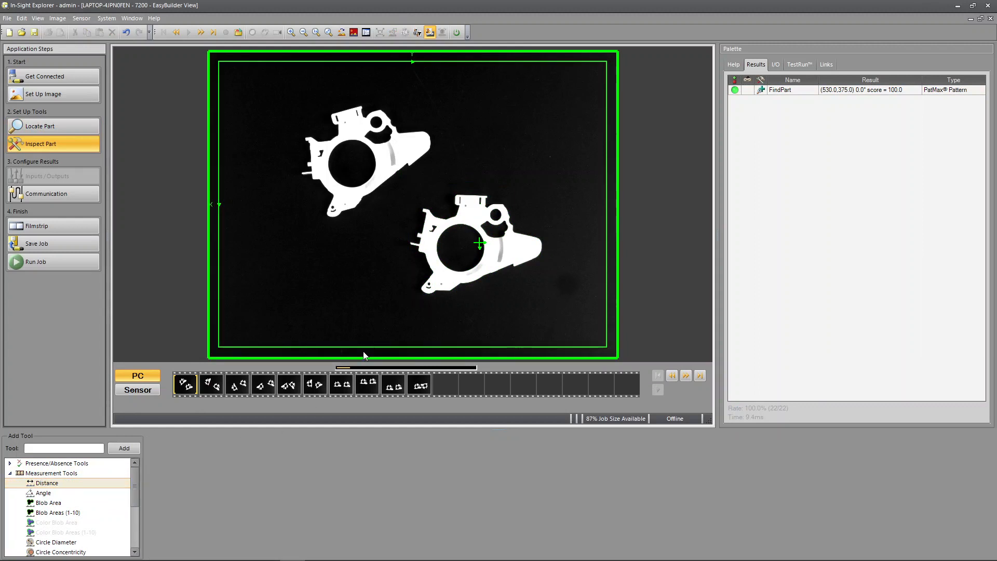
click(46, 483)
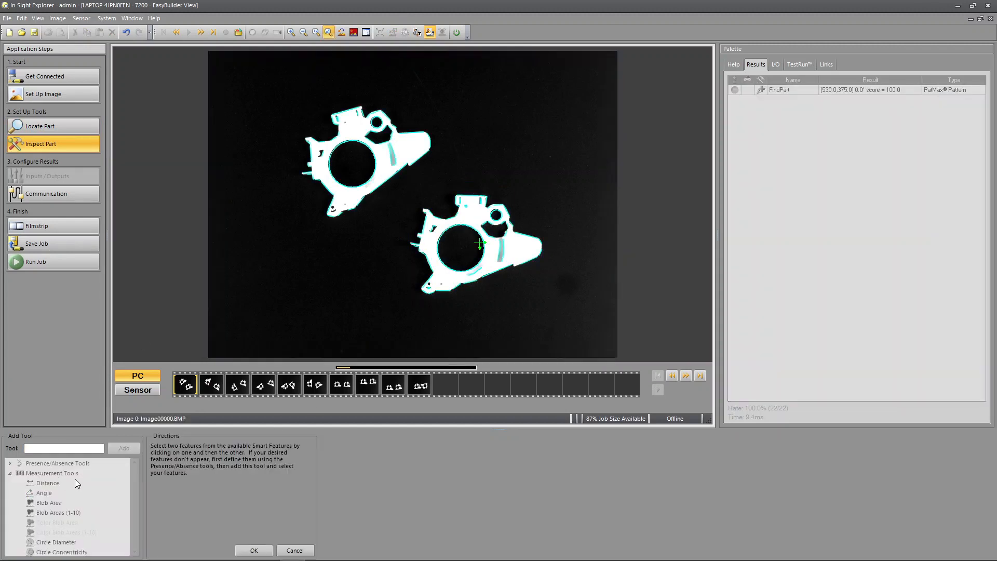
mouse_move(420, 393)
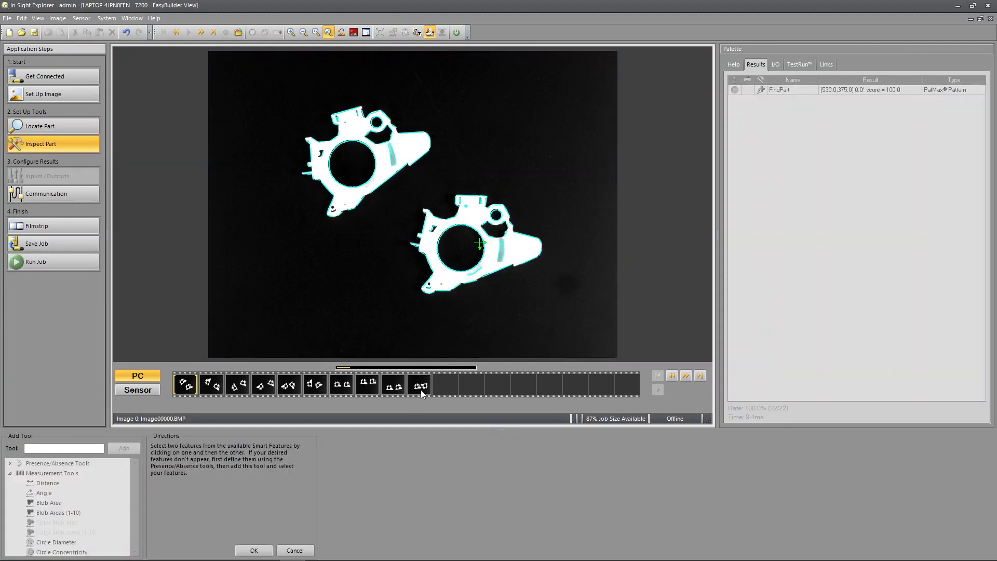
mouse_move(456, 200)
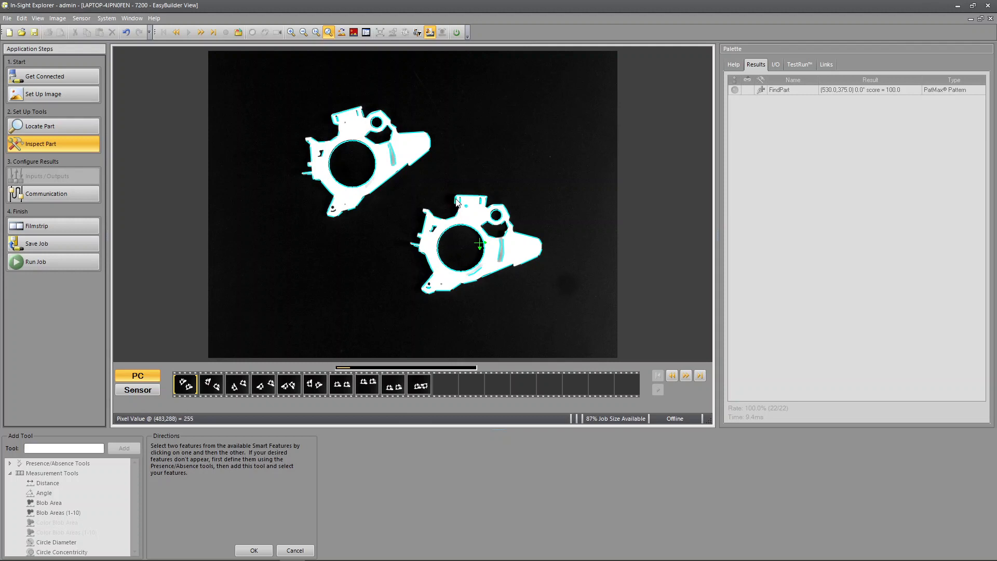
mouse_move(486, 206)
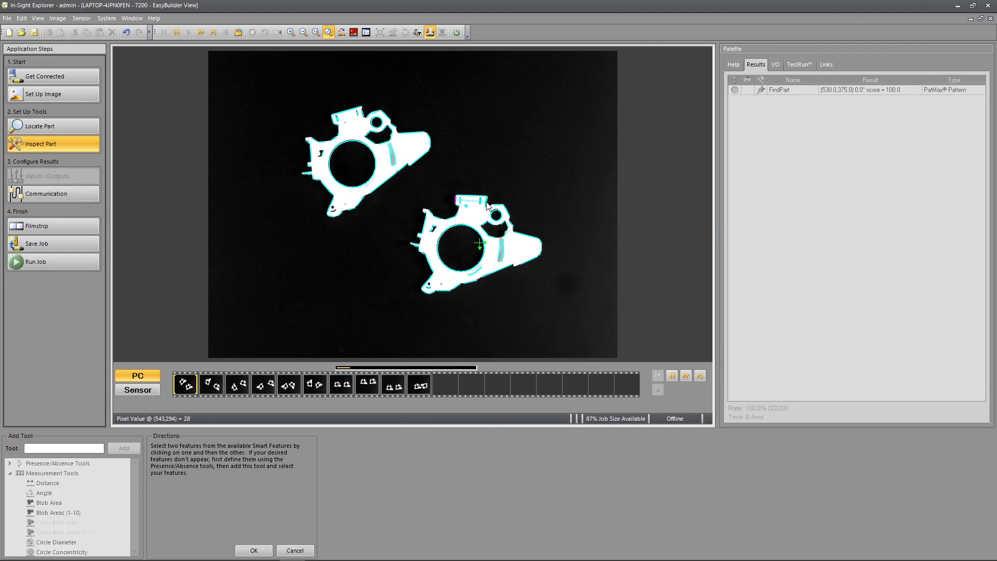
click(253, 551)
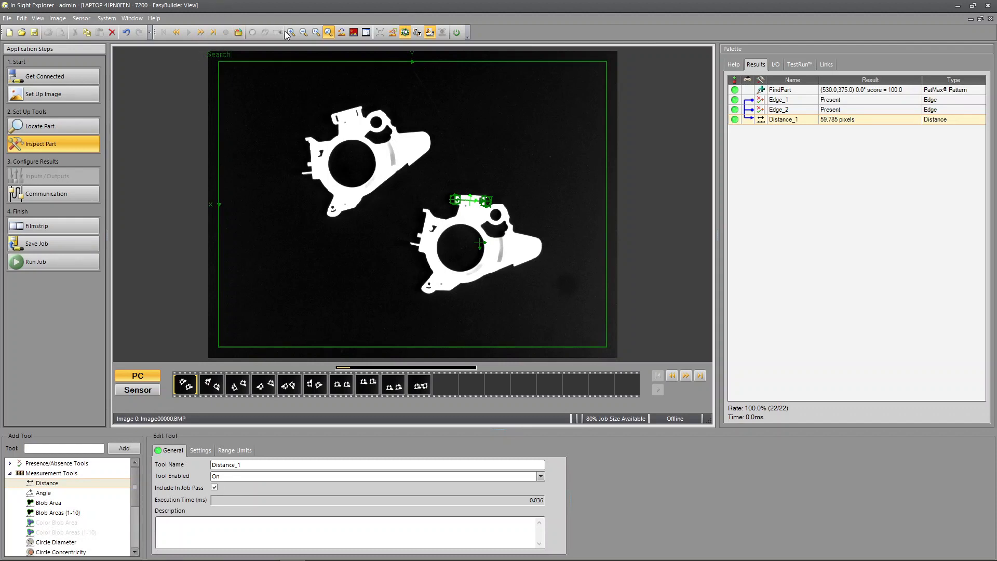
Resize the Edge_2 and Edge_1 search regions on the tab so Distance_1 reads 59.997 pixels.
click(289, 32)
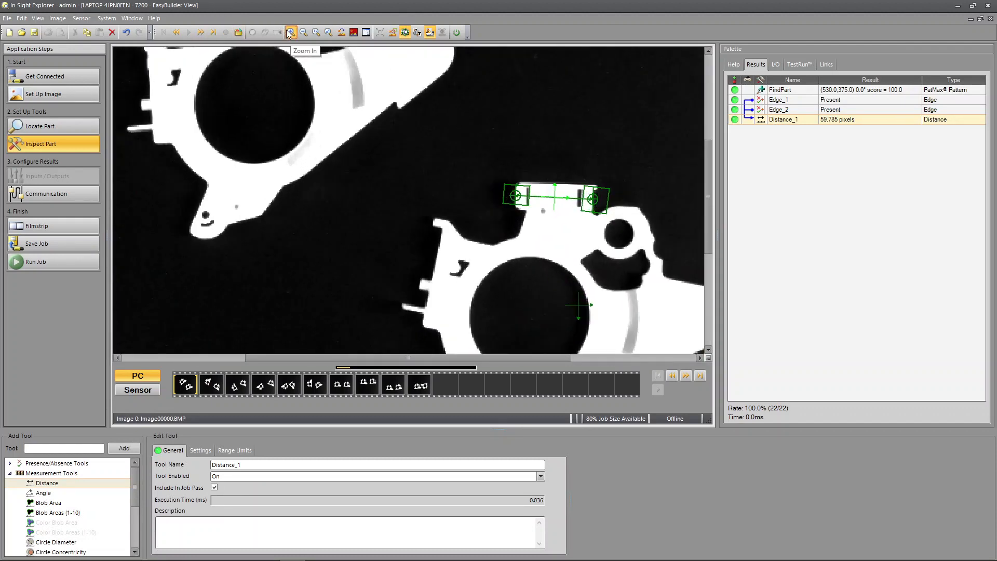
click(778, 109)
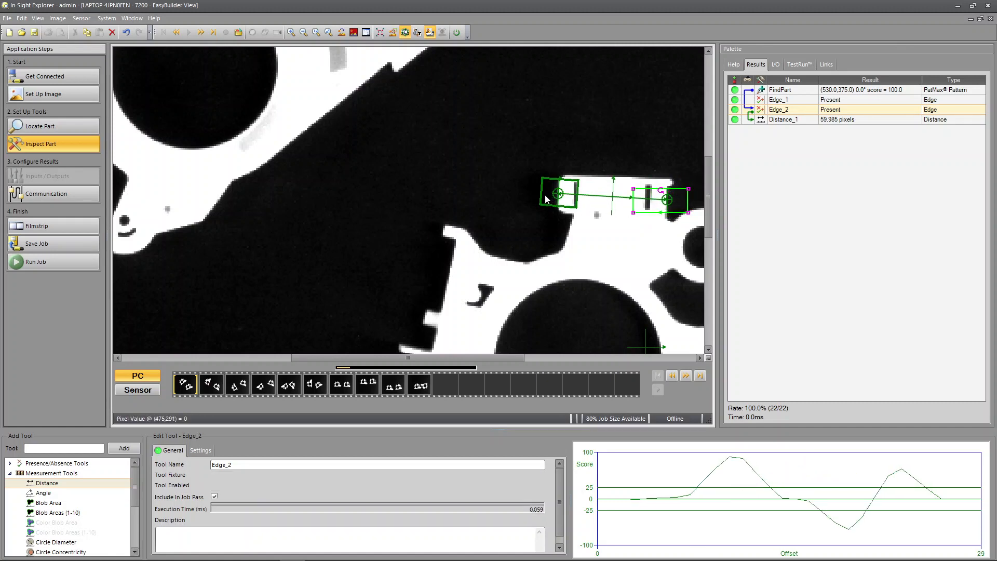
click(778, 99)
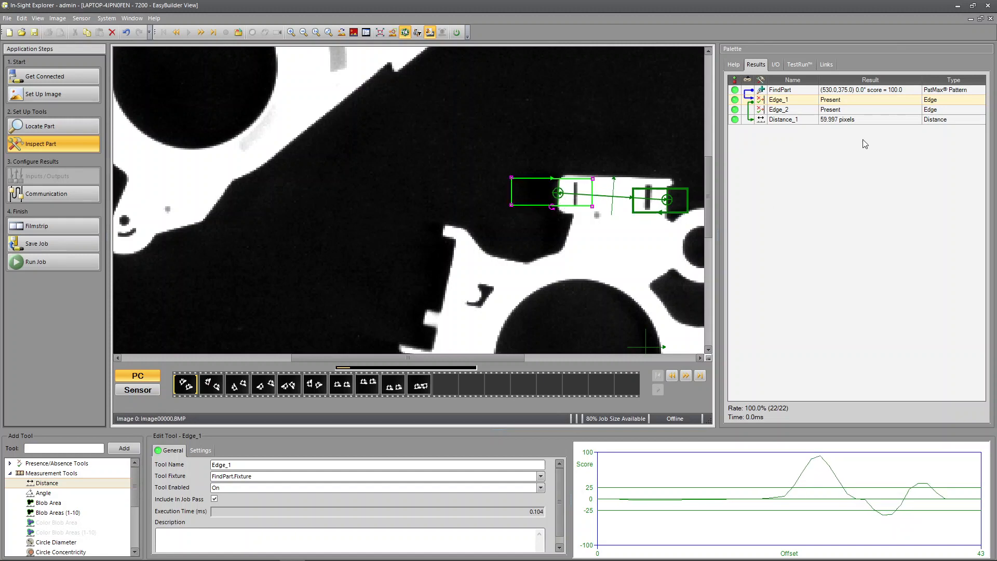
click(783, 119)
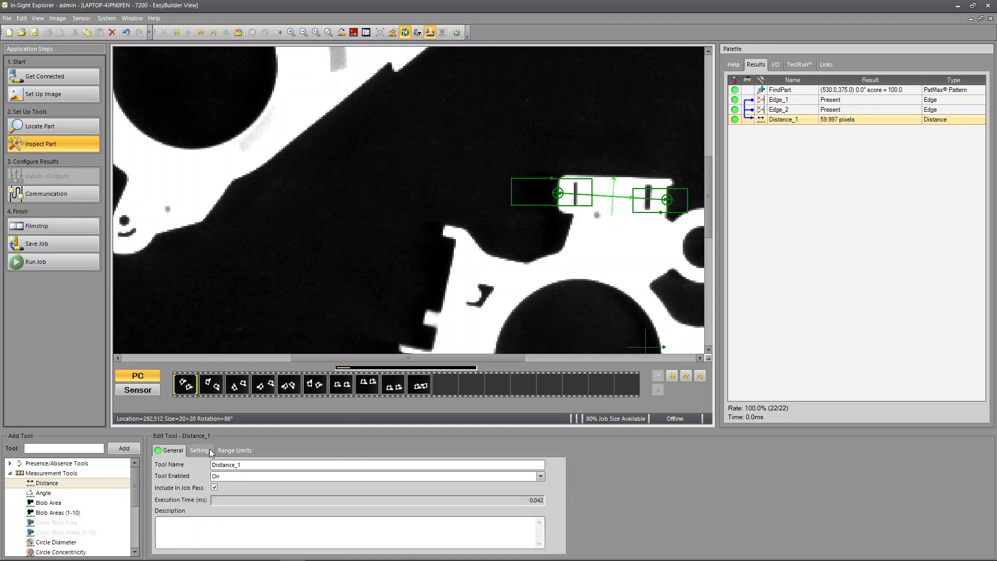
View Distance_1's Mid-point to Line measurement settings with the full image shown.
click(201, 449)
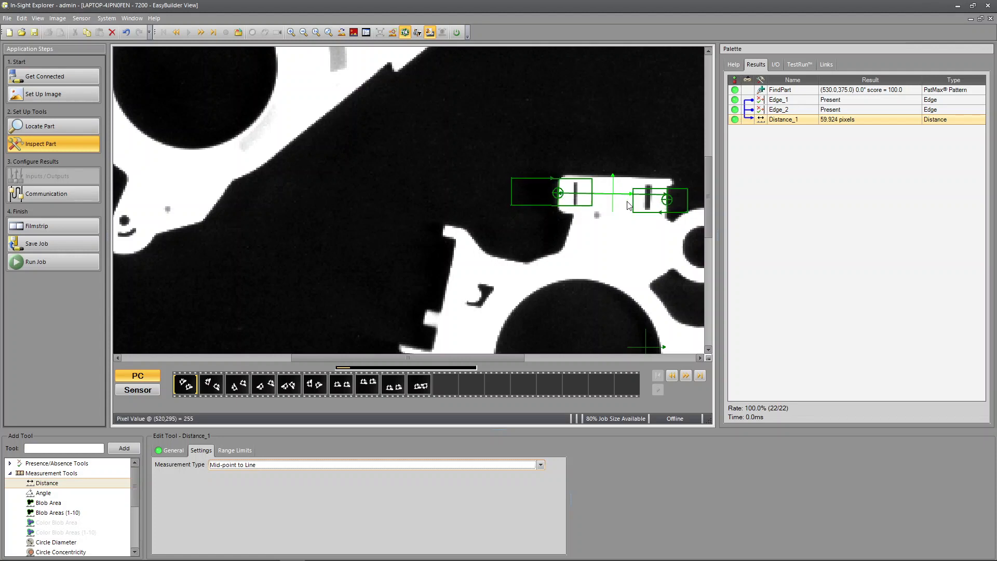
click(327, 32)
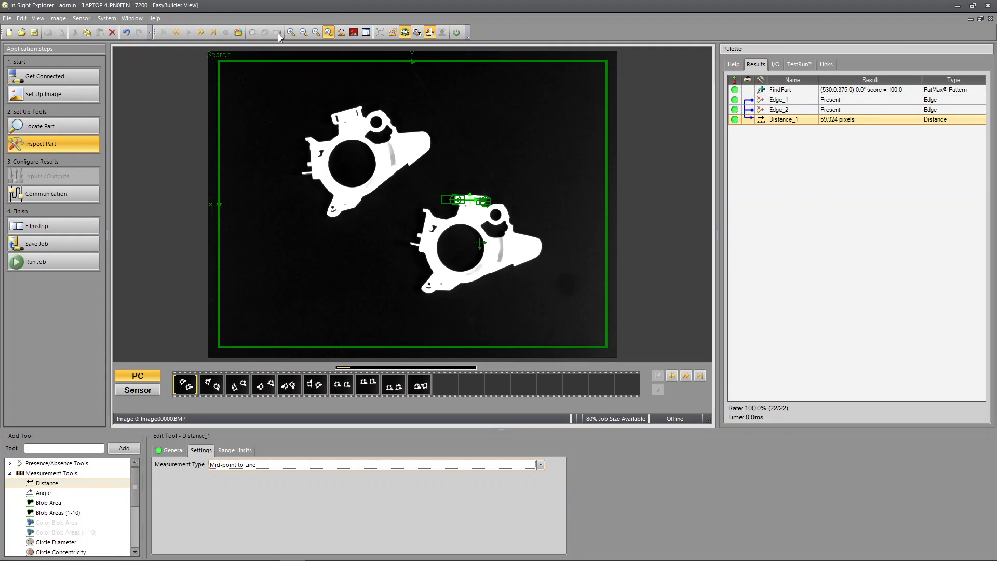
Step through all part images confirming Distance_1 reads about 59.6–60.2 pixels on each.
click(201, 32)
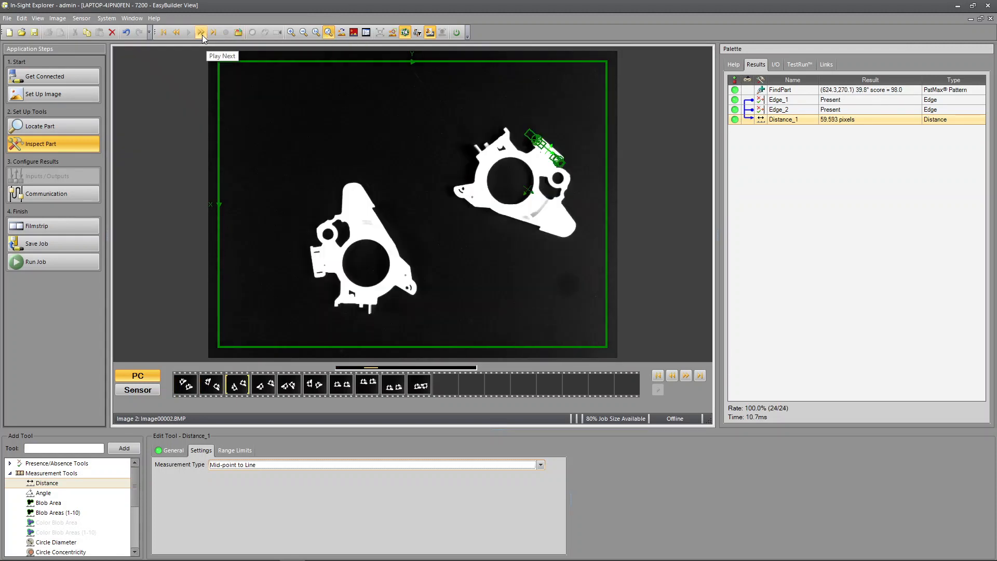
click(200, 32)
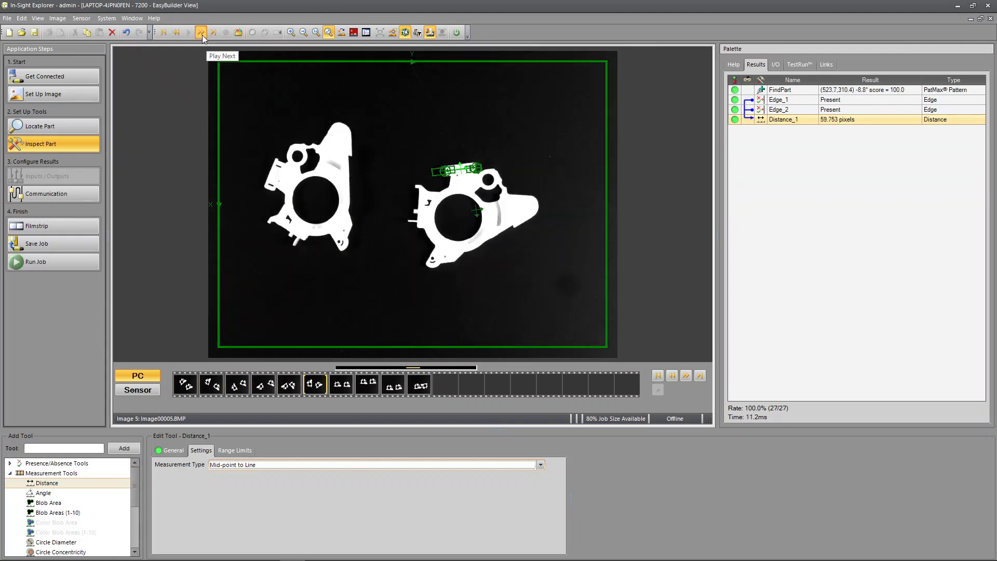
click(200, 32)
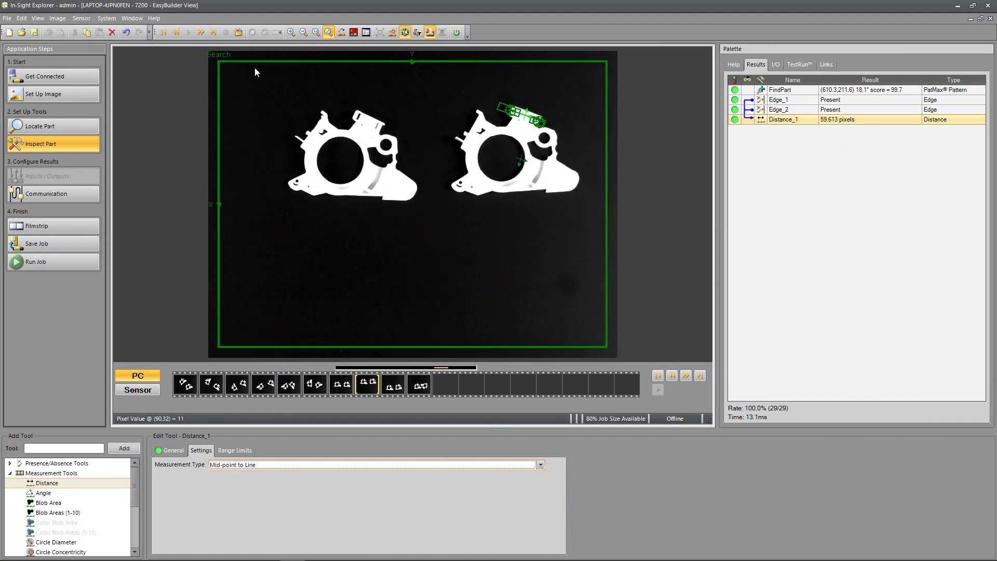
click(201, 32)
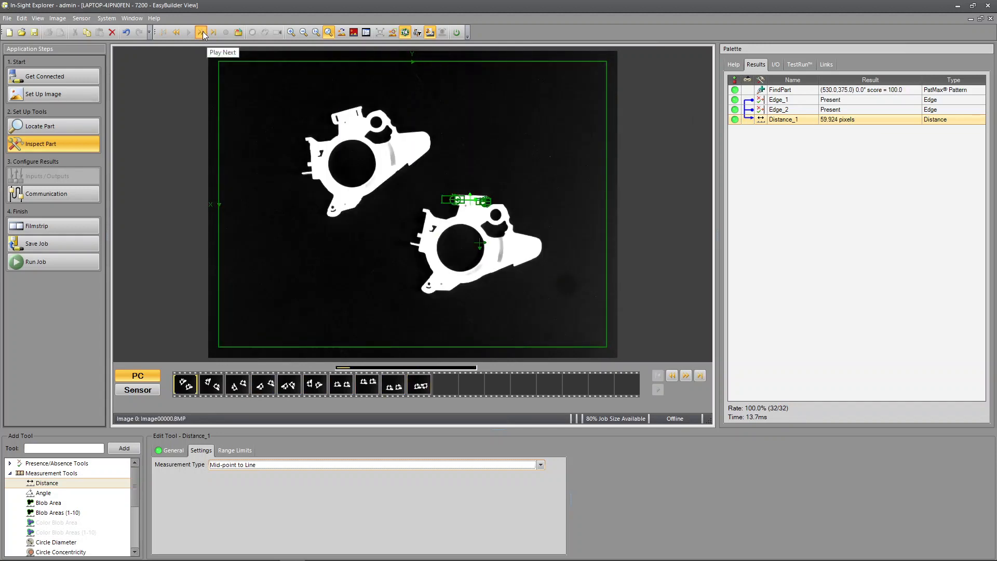
click(201, 32)
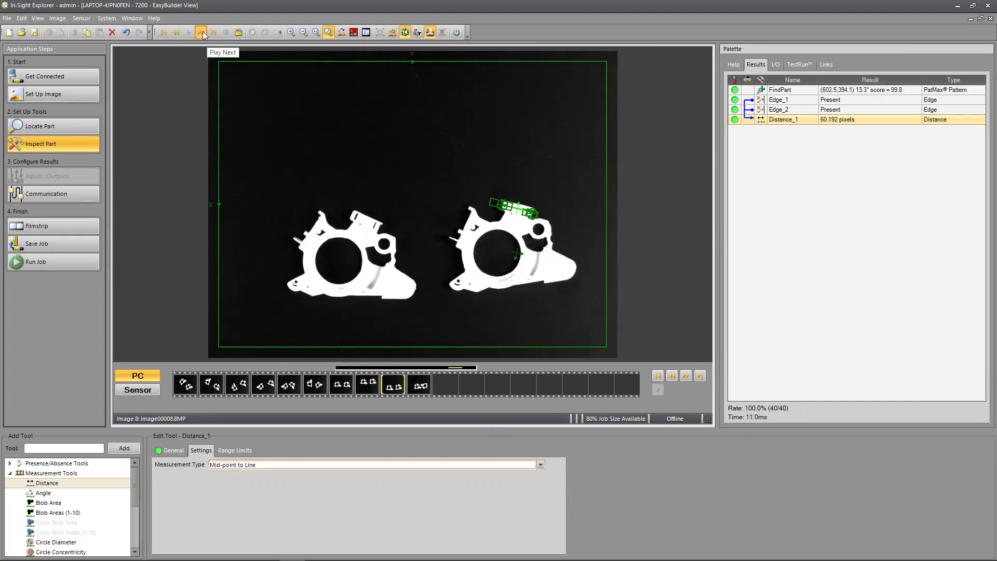
click(200, 32)
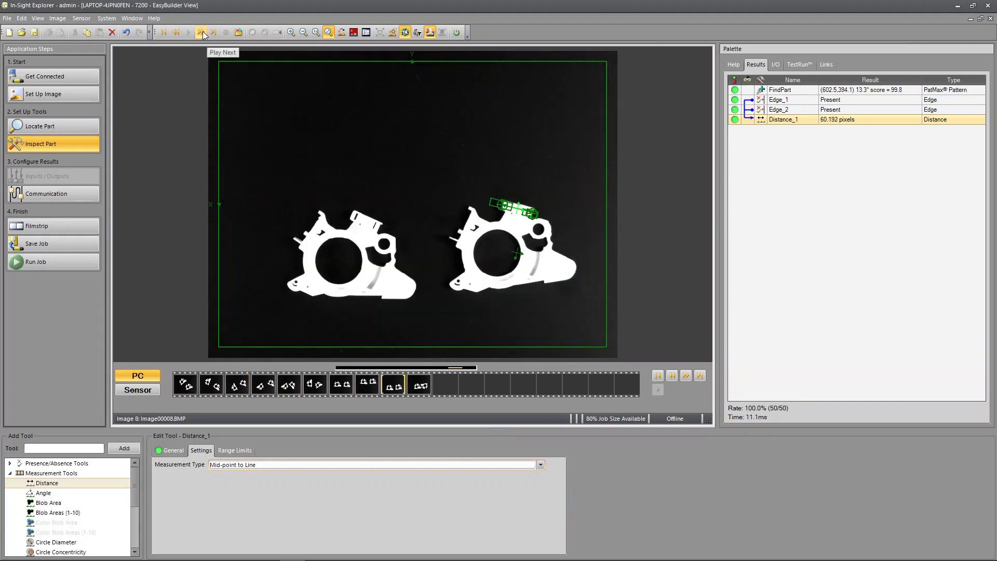
click(200, 32)
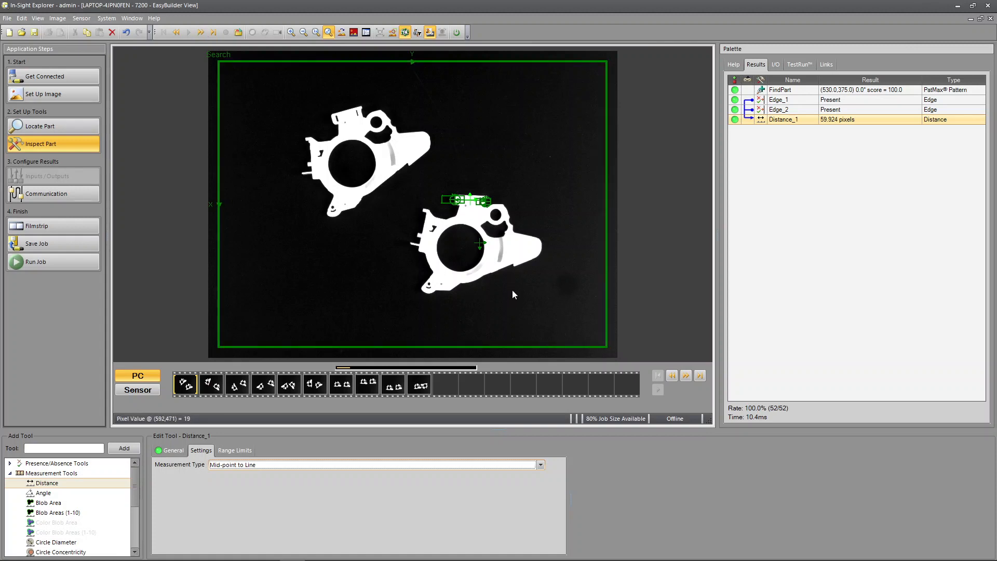
mouse_move(477, 234)
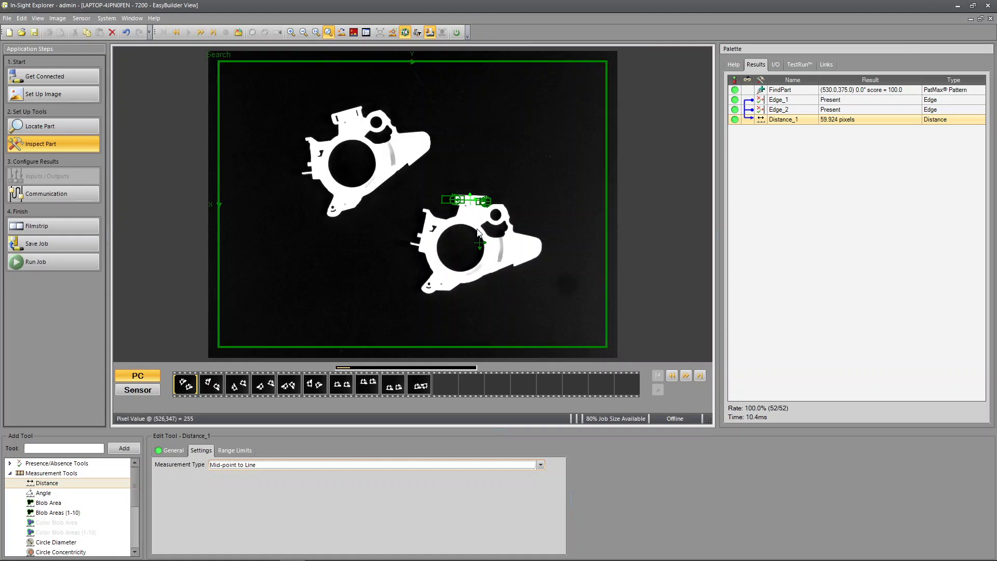
mouse_move(471, 236)
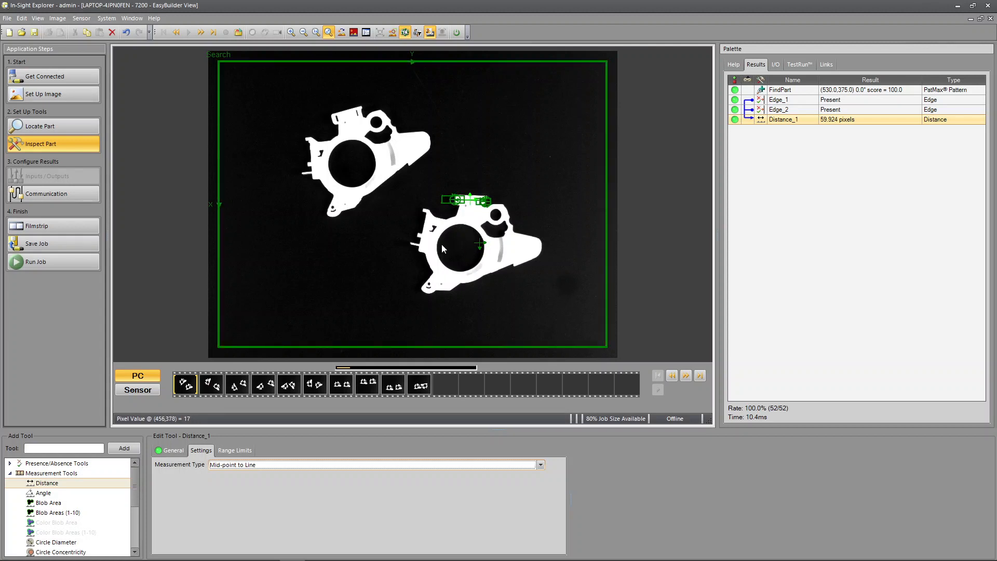
In Set Up Image, choose Circle calibration and begin picking the calibration circle.
click(44, 93)
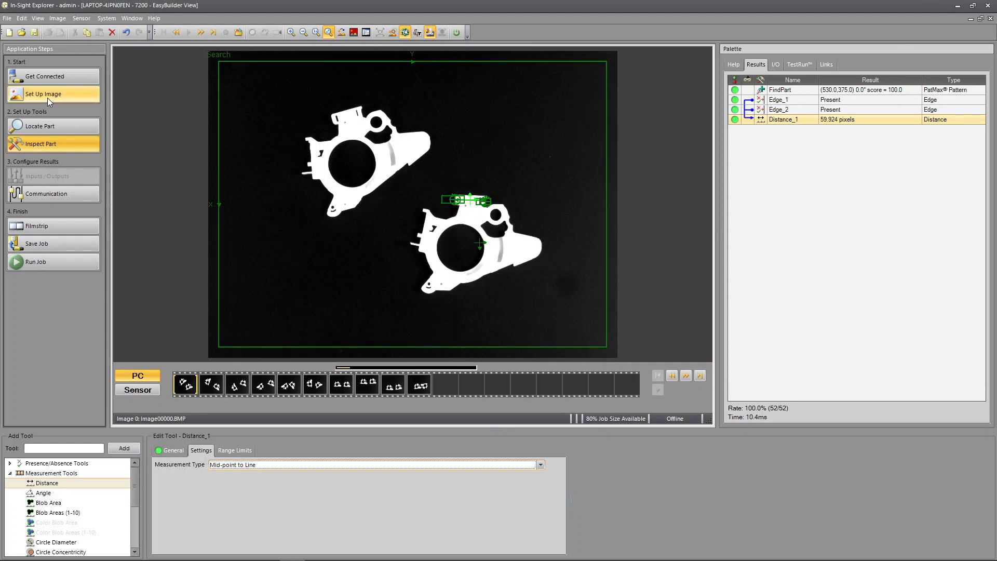
click(43, 94)
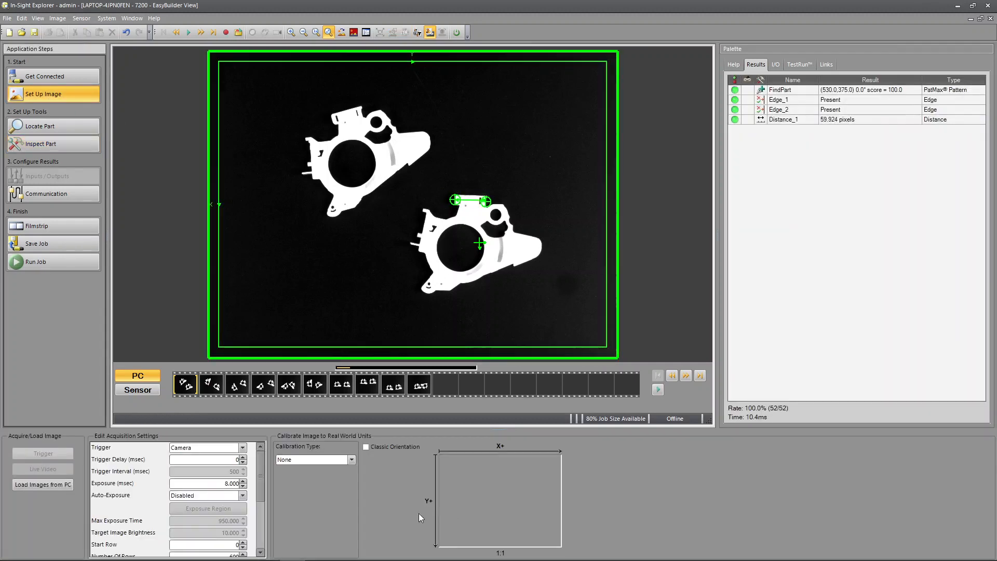
click(351, 459)
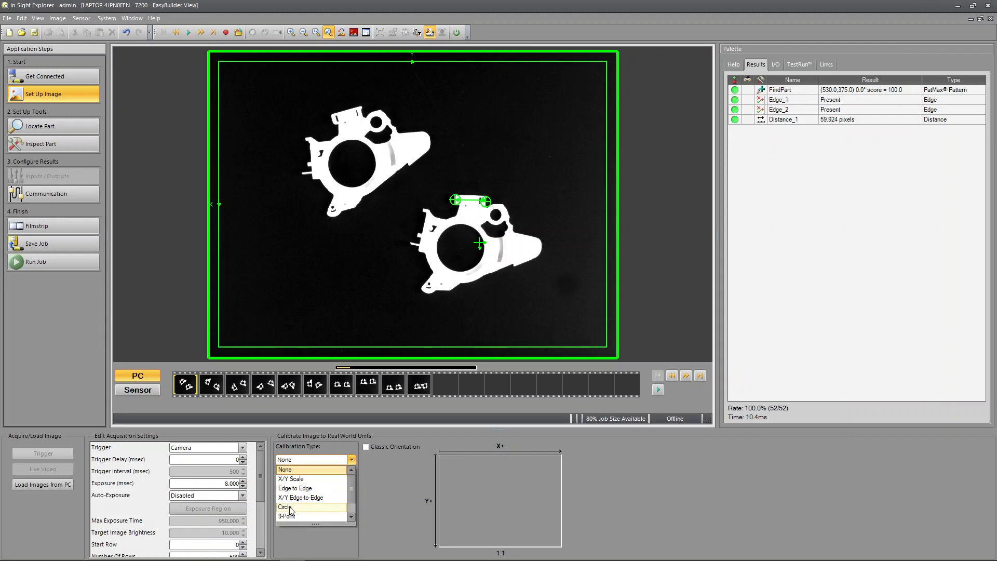
click(286, 506)
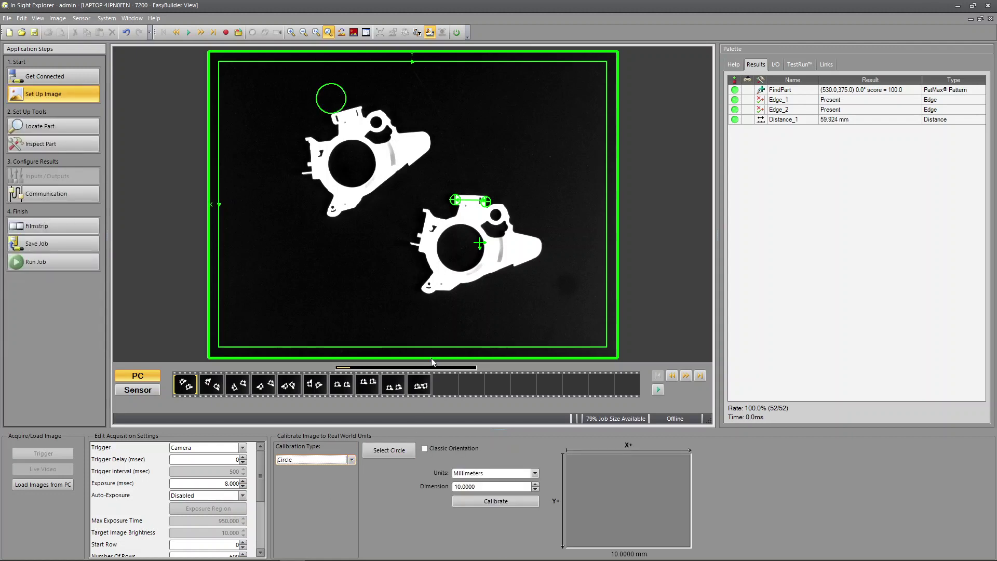
click(388, 450)
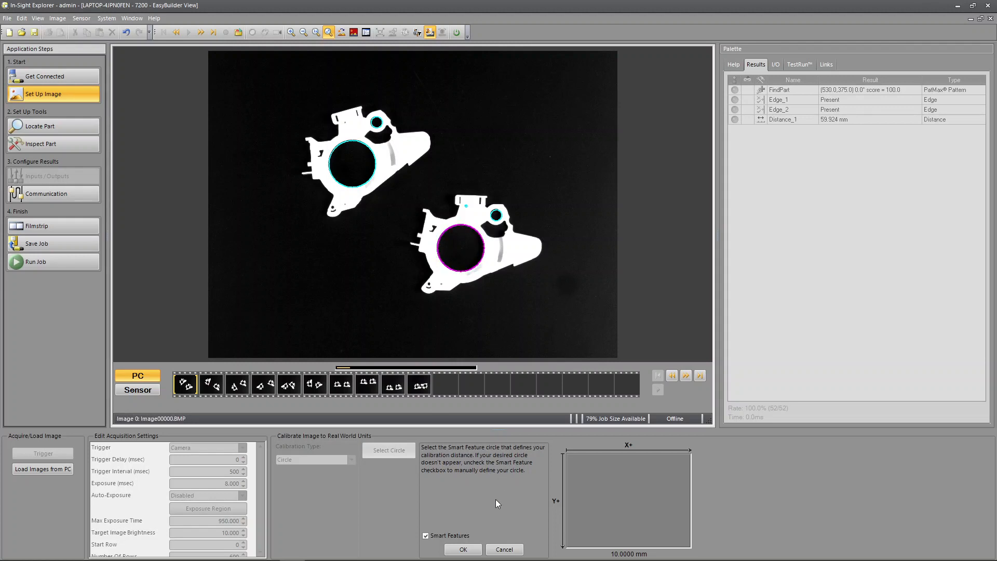
Calibrate from the lower part's large hole as a 30 mm circle, so Distance_1 reads 19.408 mm.
click(462, 549)
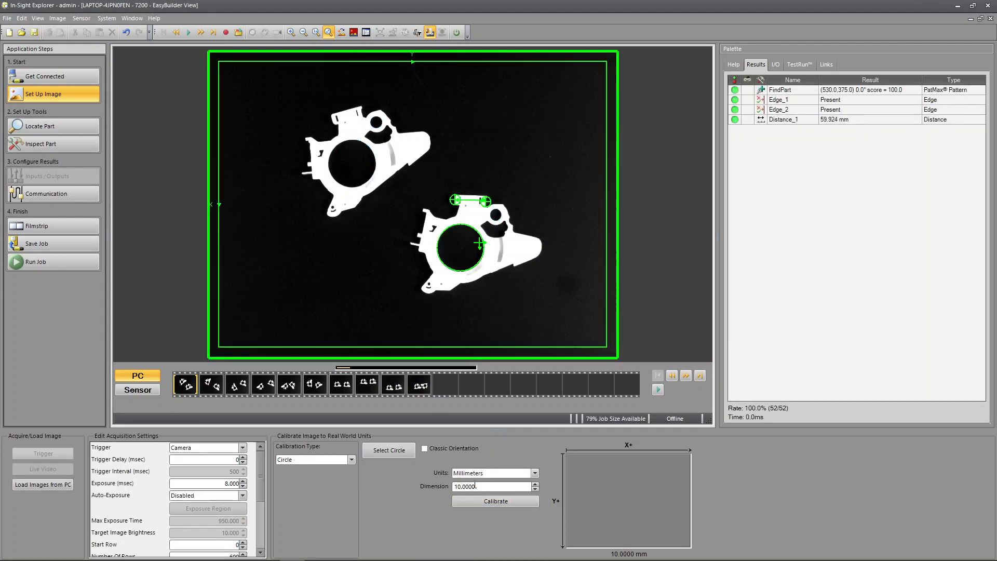
triple_click(489, 486)
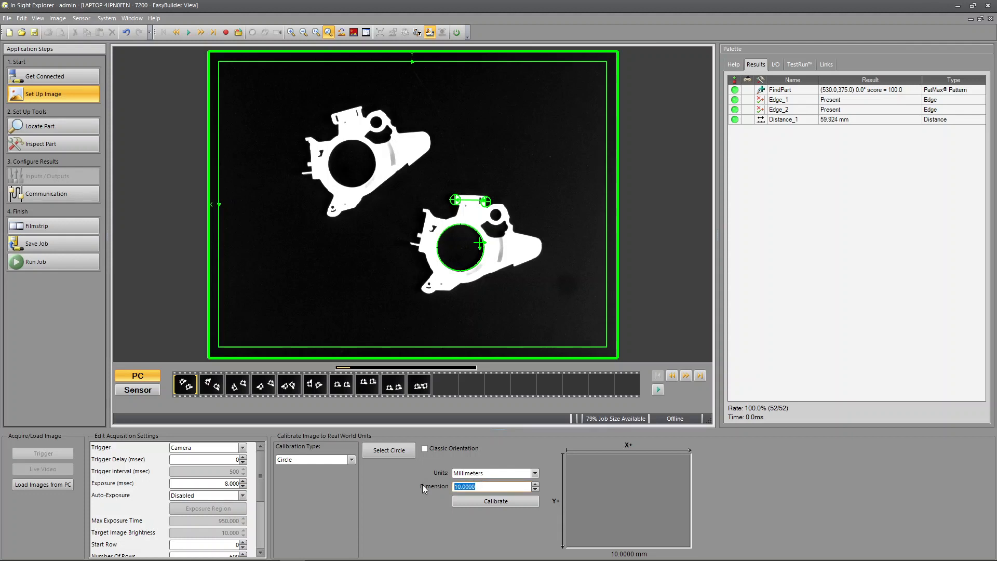
text(30)
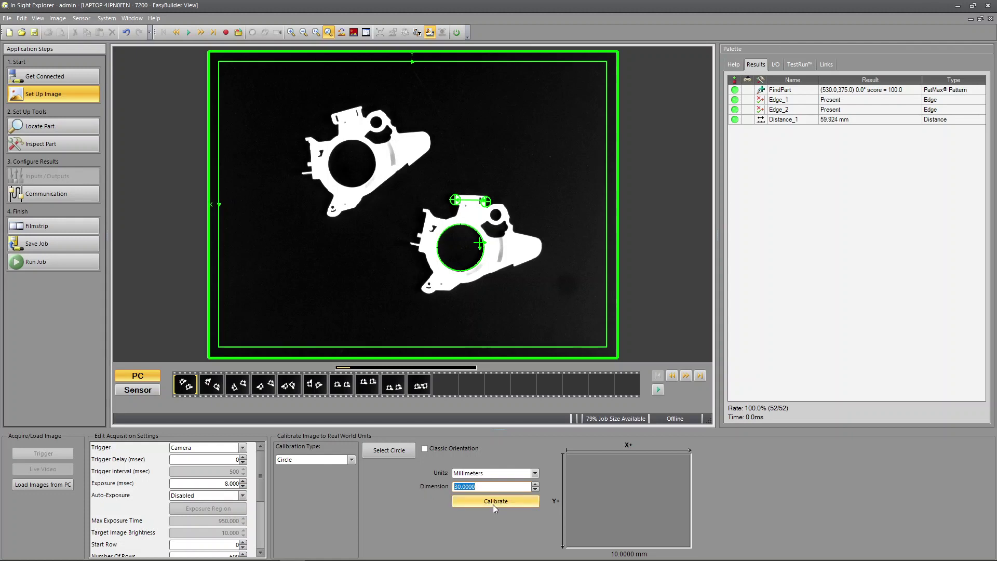
click(495, 500)
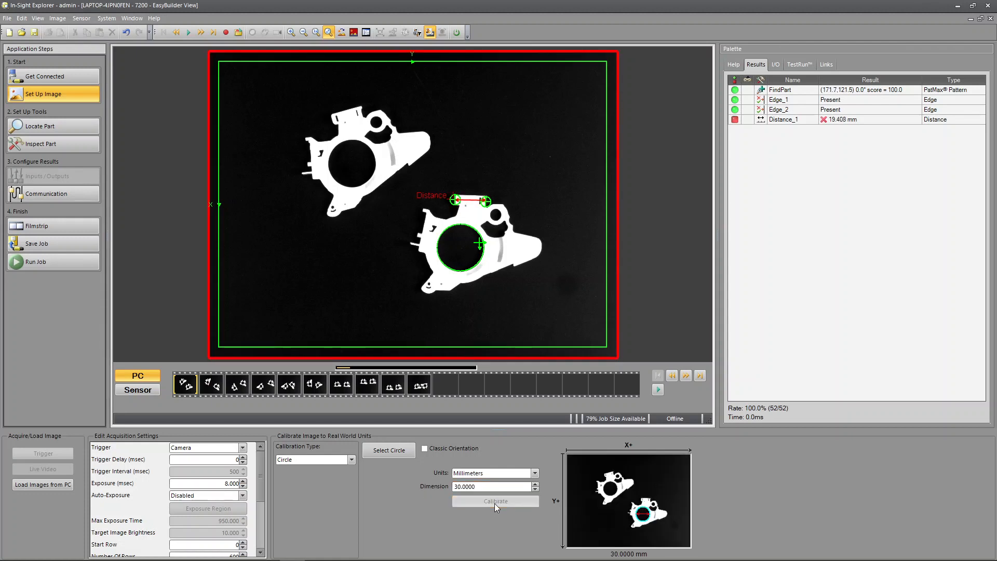
mouse_move(840, 119)
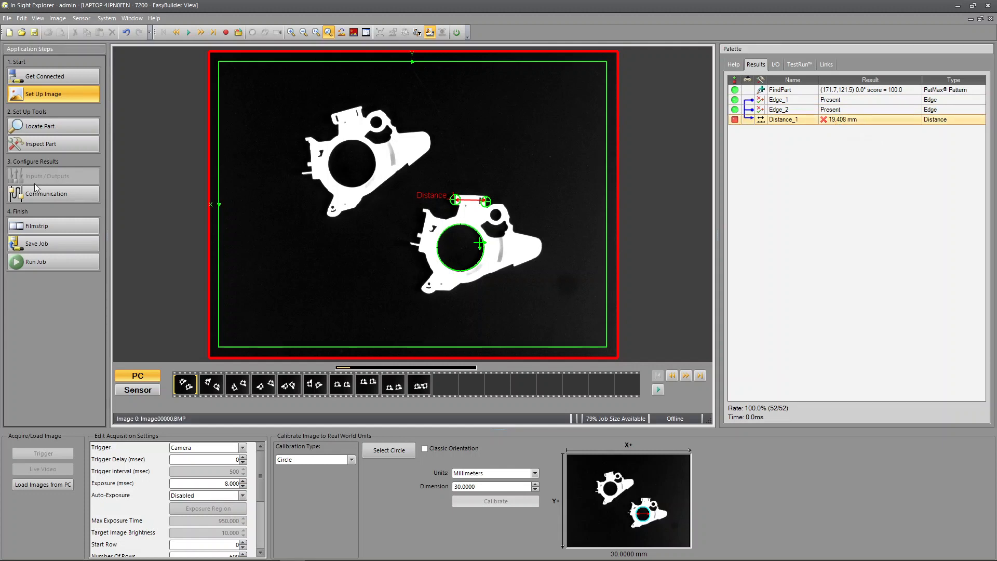
Set Distance_1's range limits to minimum 19 and maximum 20 mm so 19.408 mm passes.
click(41, 143)
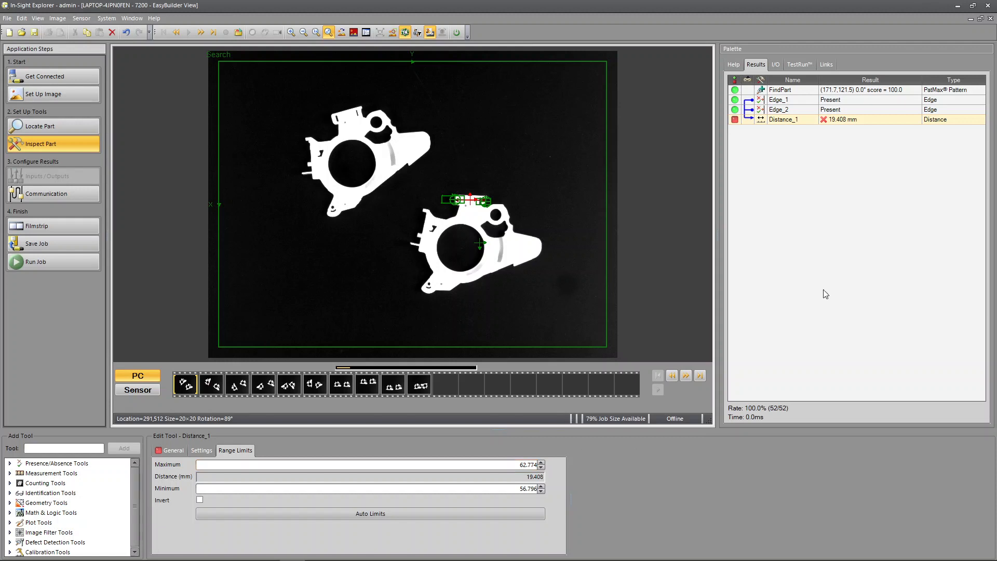
mouse_move(838, 124)
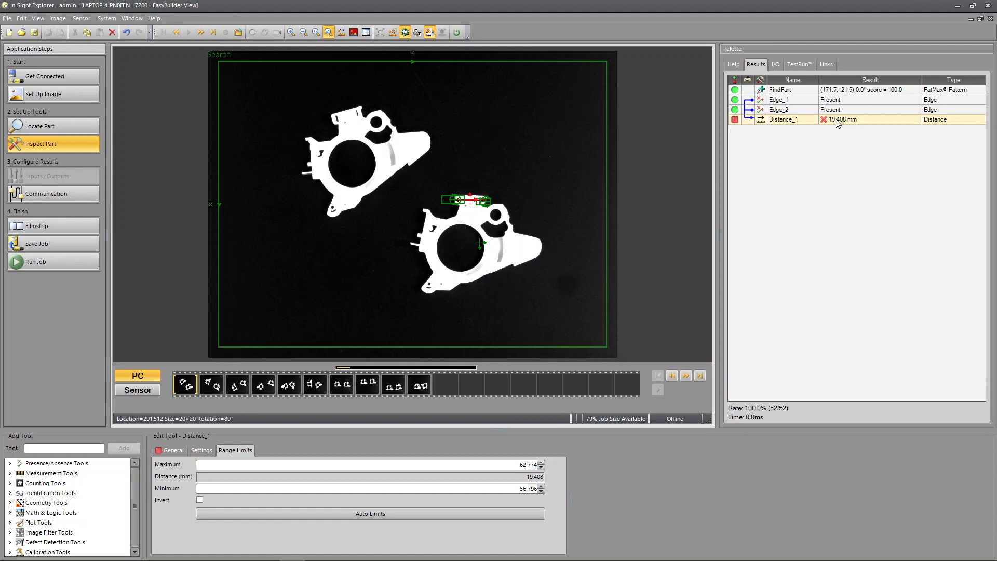
click(366, 464)
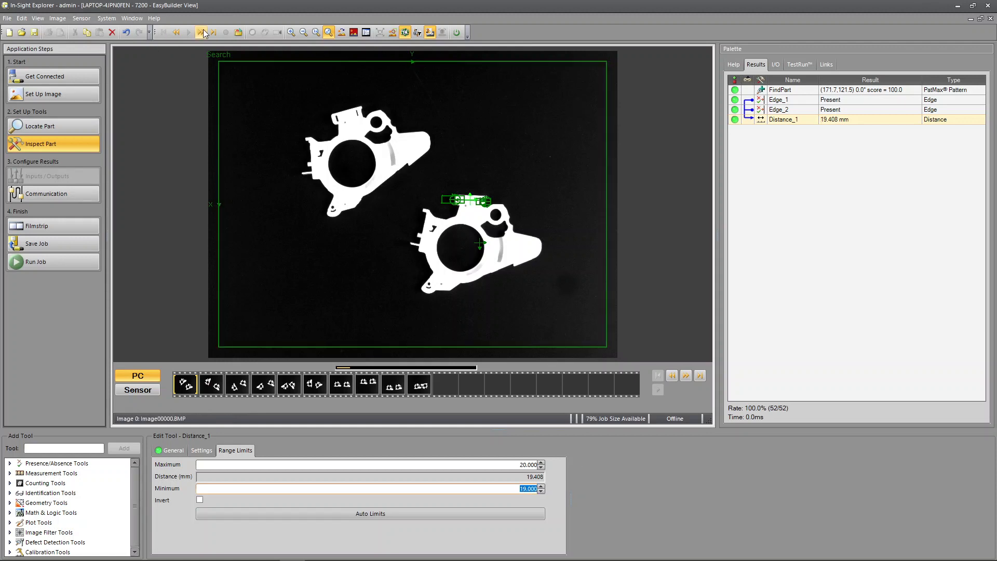
Step through all part images confirming Distance_1 passes at about 19.3–19.5 mm on each.
click(203, 32)
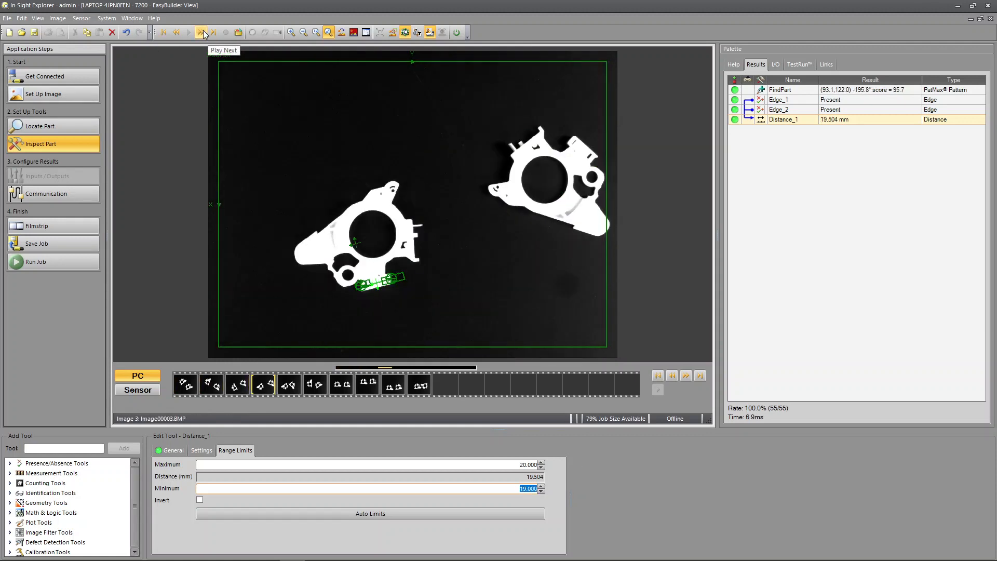
click(203, 32)
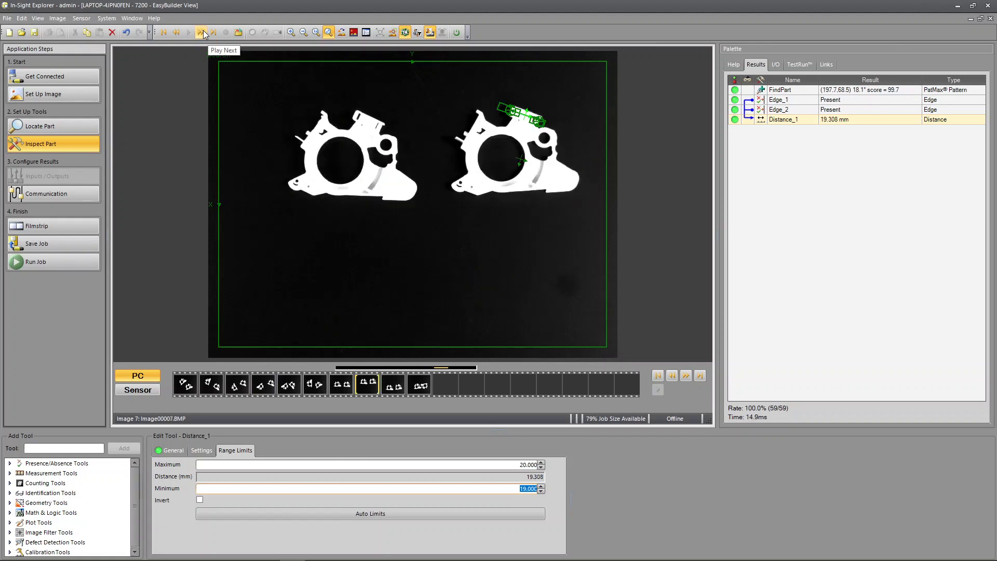
click(202, 32)
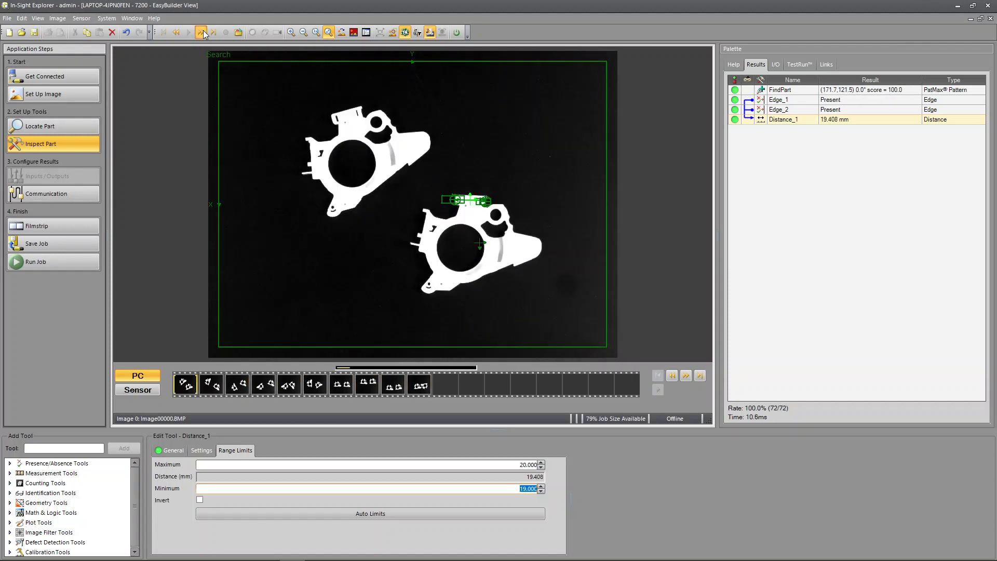
click(200, 32)
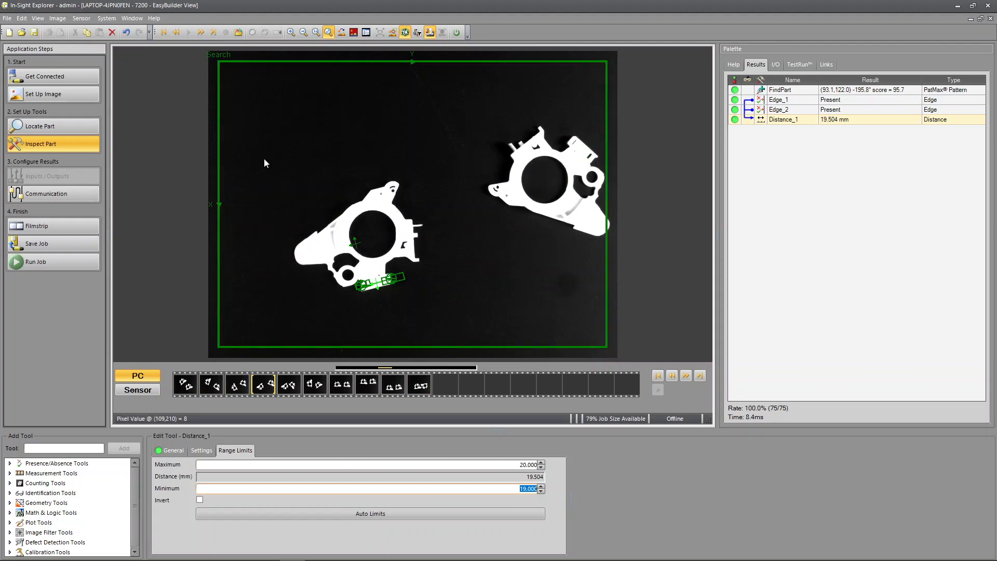
mouse_move(375, 283)
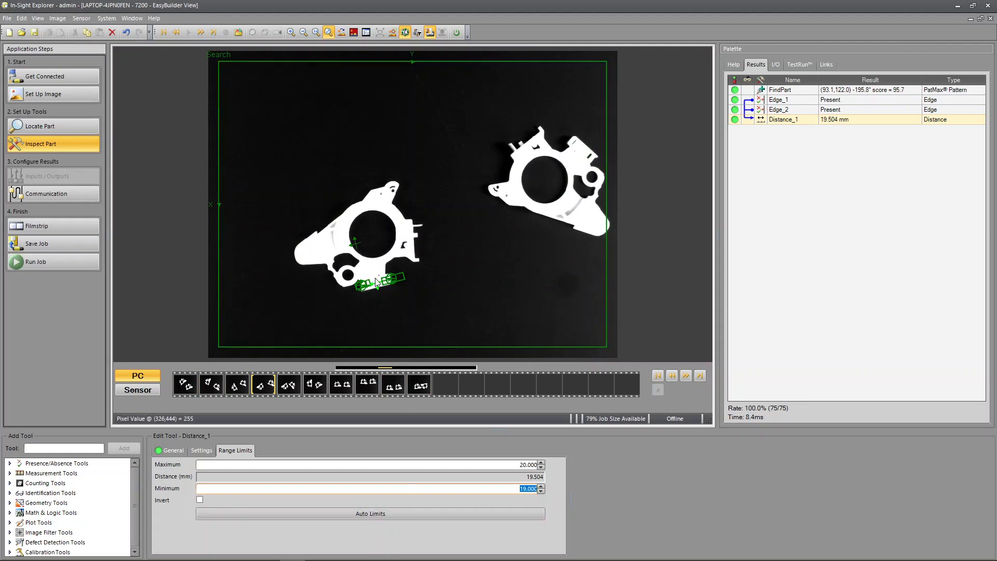
click(201, 33)
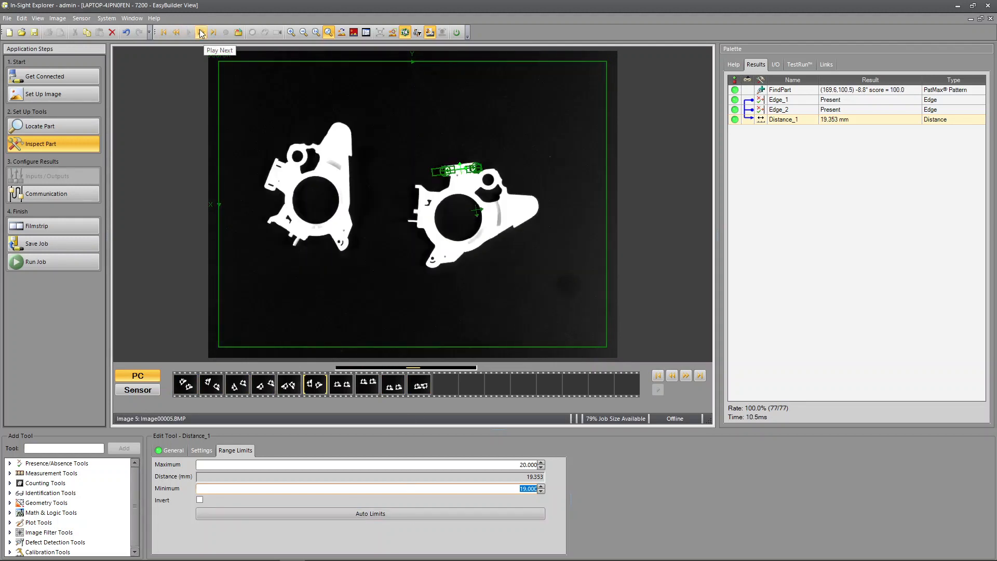
click(200, 33)
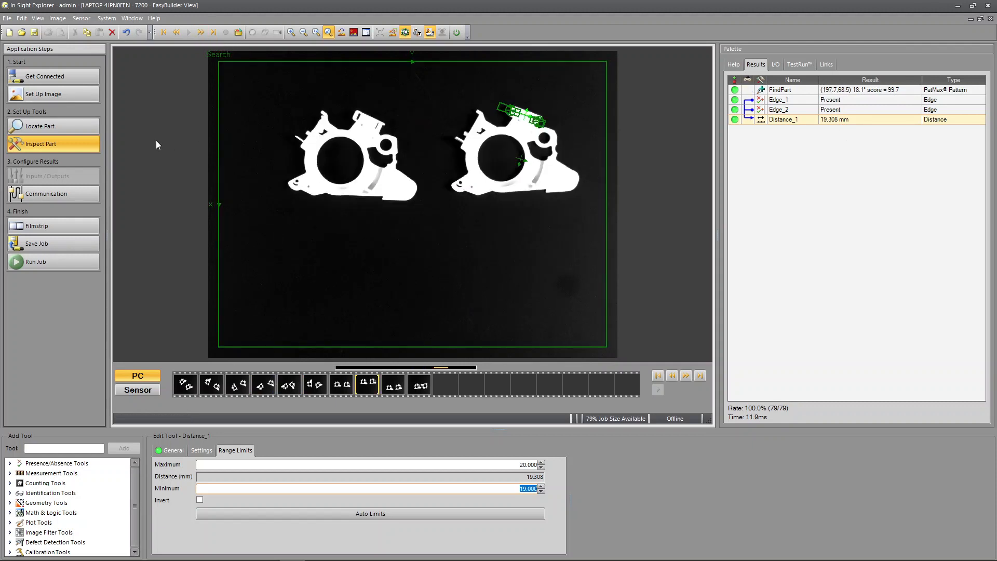
mouse_move(509, 142)
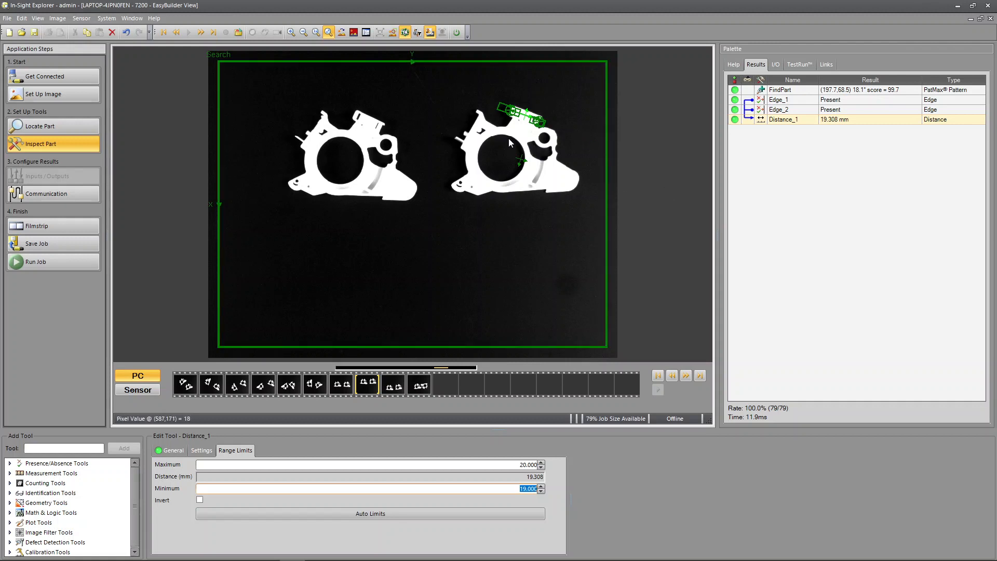
mouse_move(531, 193)
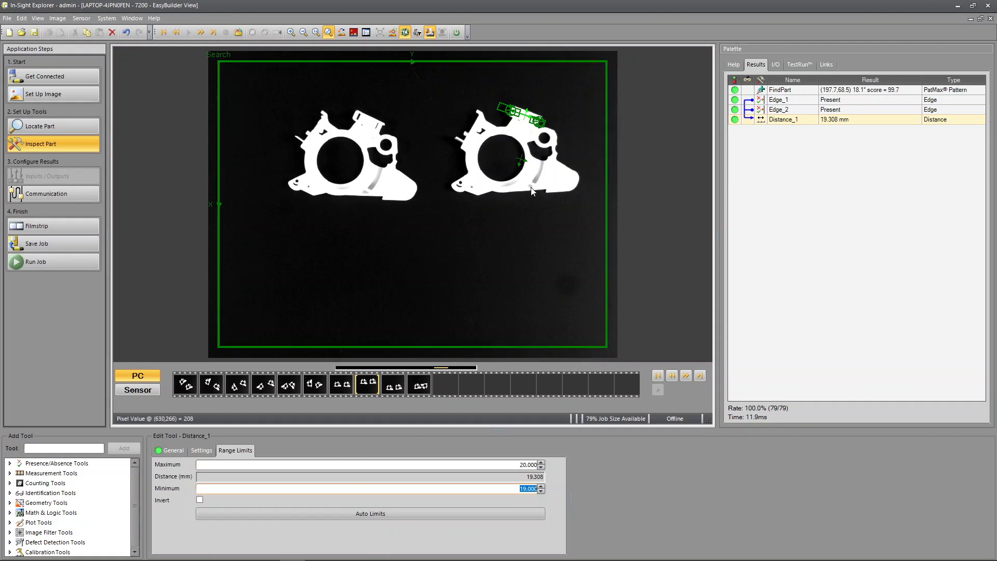